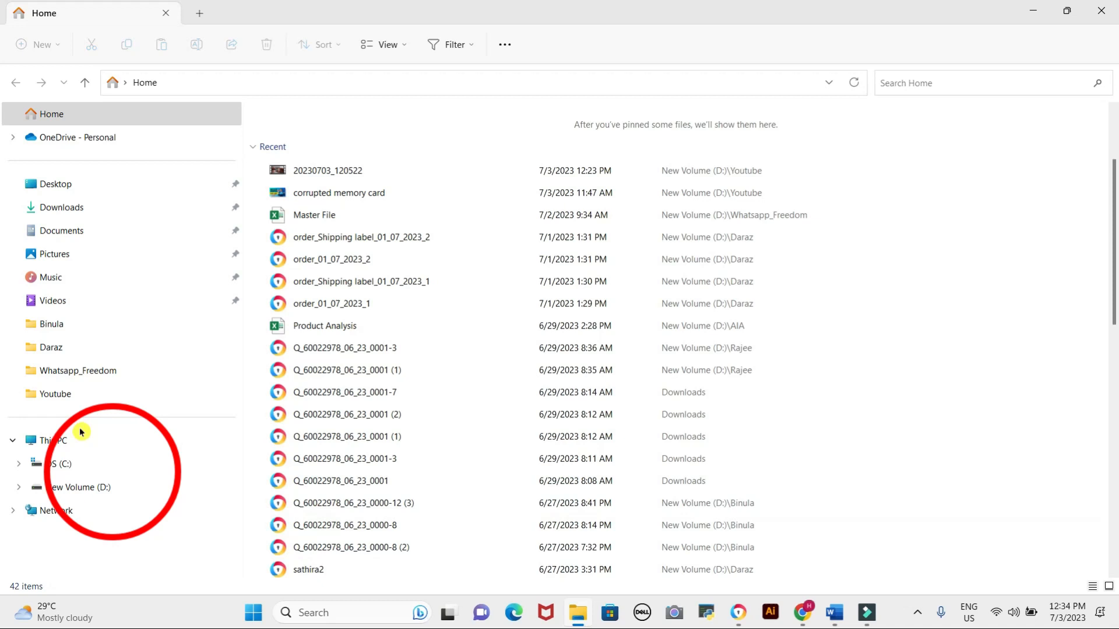
{"action": "mouse_move", "coordinate": [184, 558]}
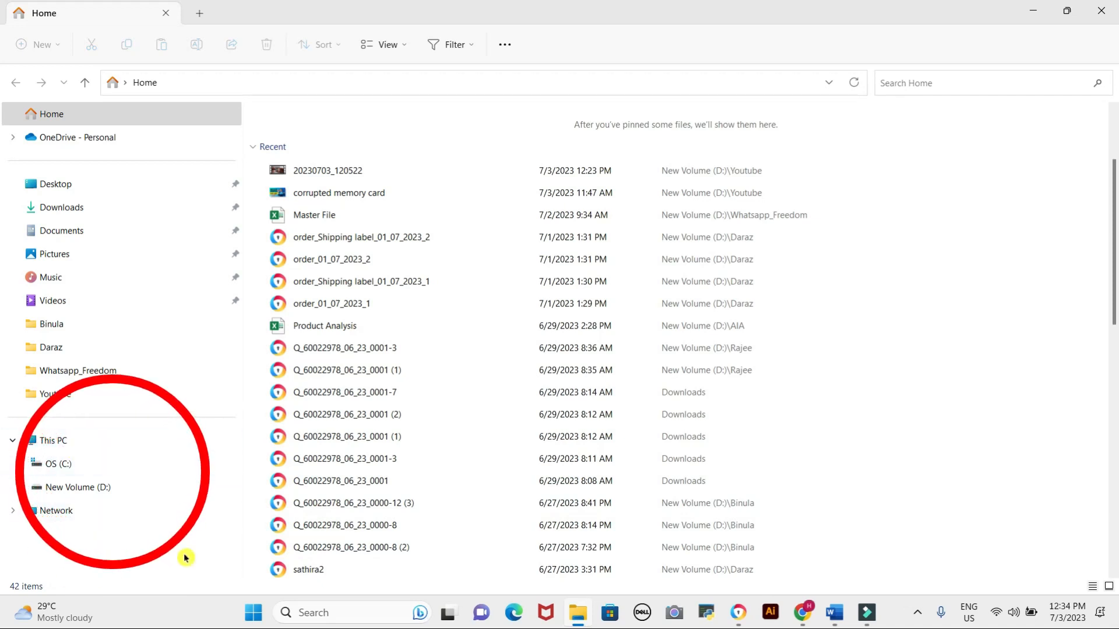
Step: Expand This PC to reveal only OS (C:) and New Volume (D:) are listed
{"action": "left_click", "coordinate": [53, 441]}
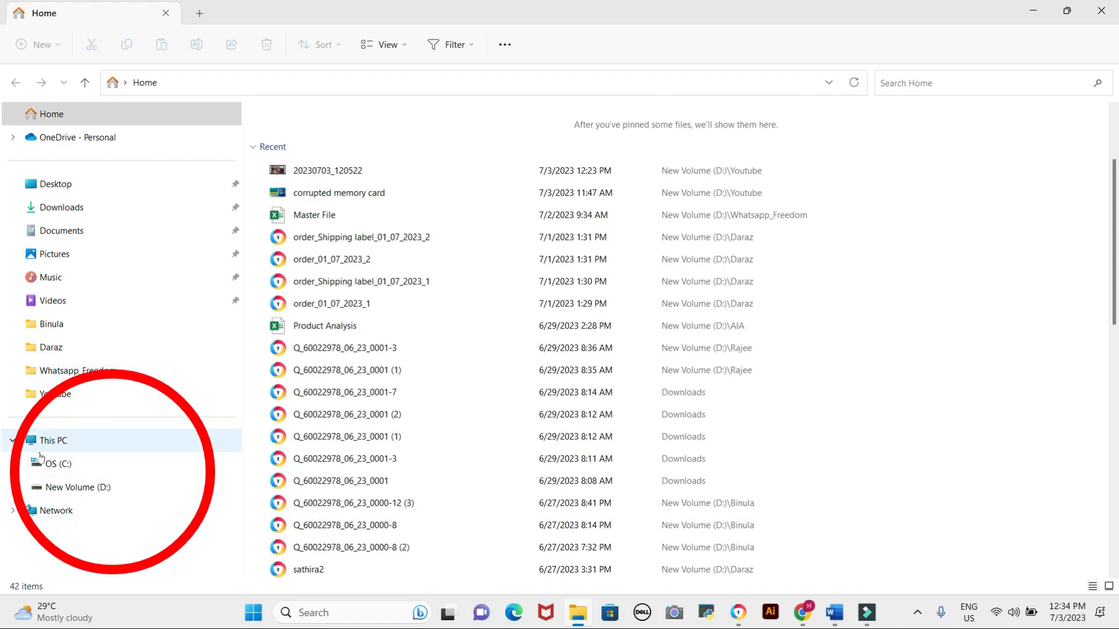
{"action": "mouse_move", "coordinate": [39, 441]}
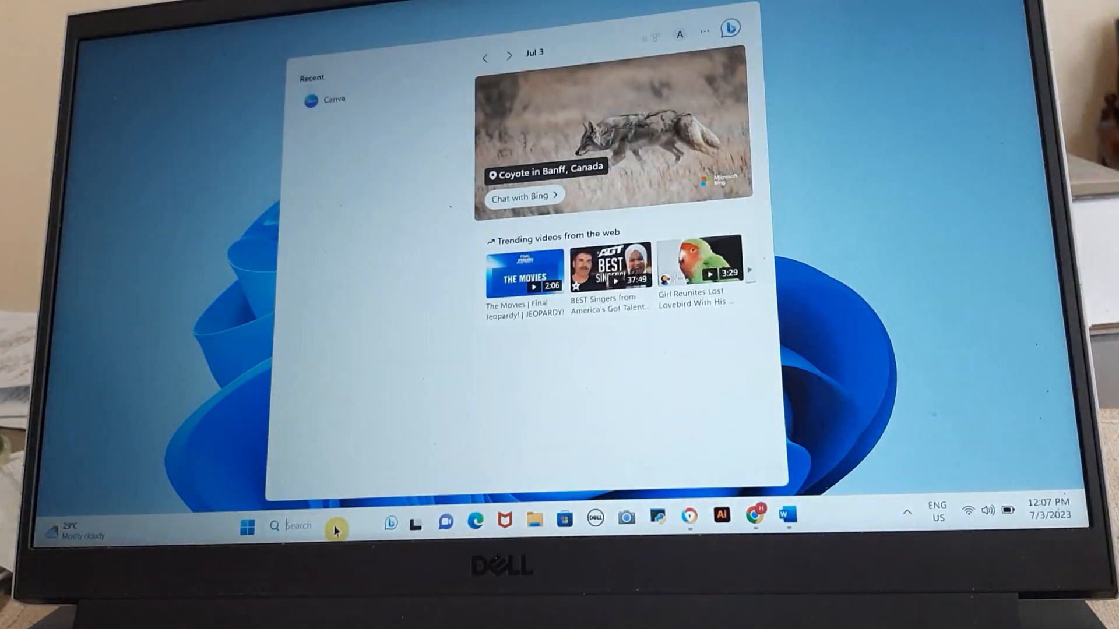
Step: Search for 'cmd' and launch Command Prompt from the Best match result
{"action": "type", "text": "c"}
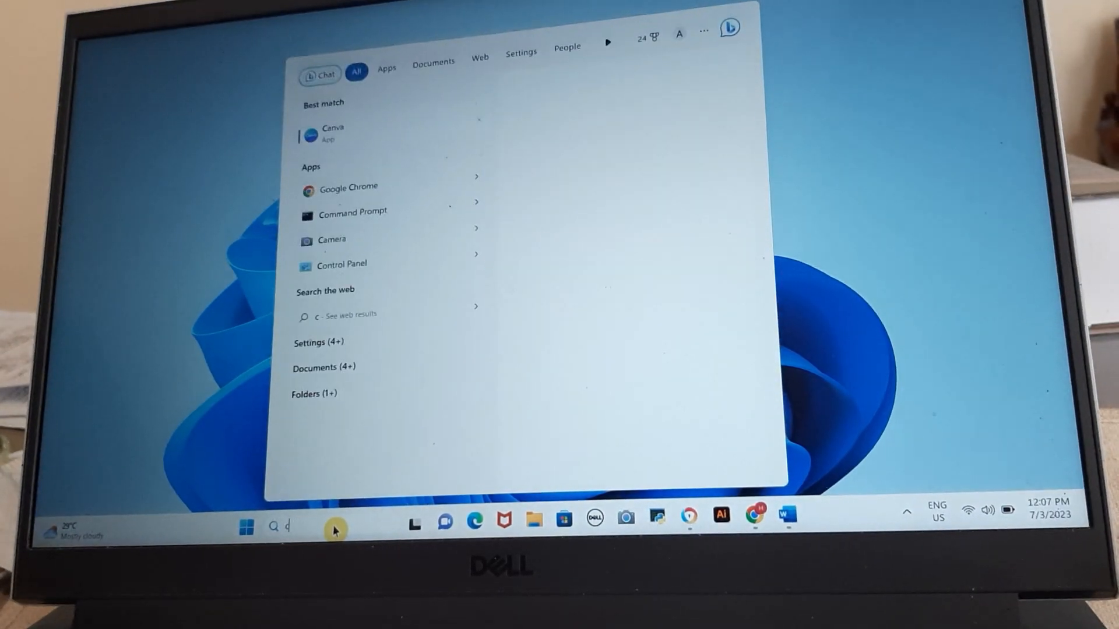
{"action": "type", "text": "md"}
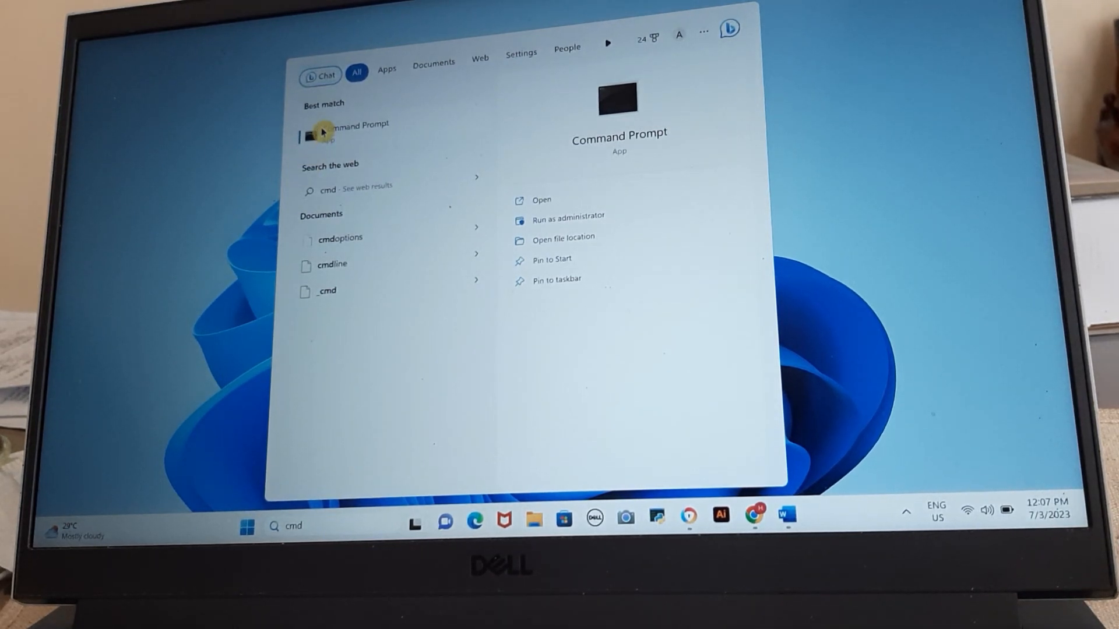
{"action": "left_click", "coordinate": [356, 125]}
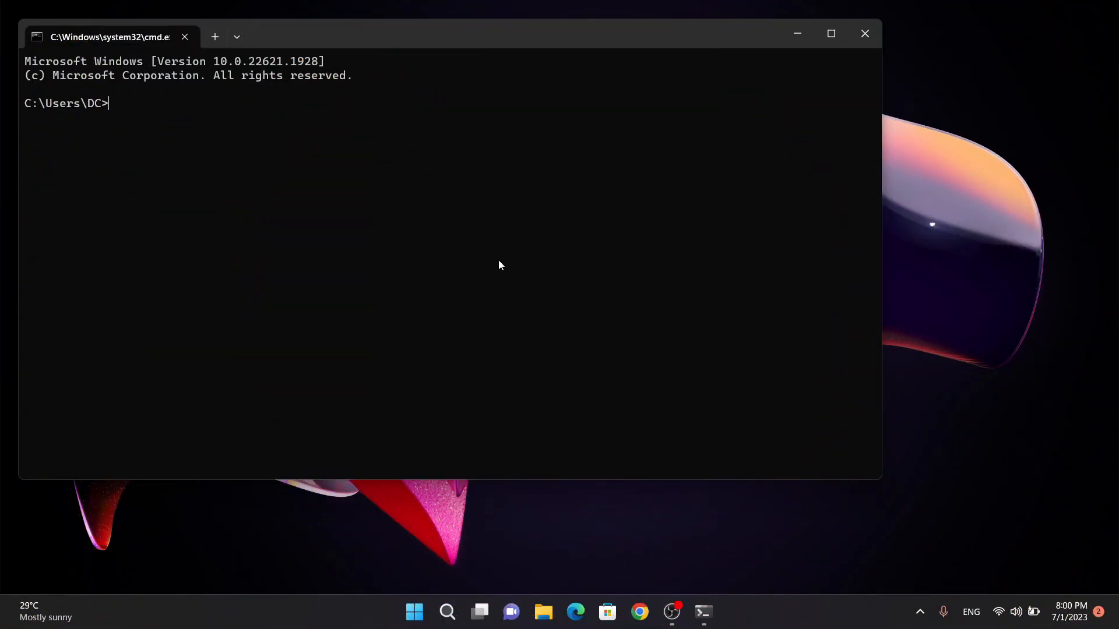
Step: Launch DiskPart from the command line and maximize its window
{"action": "type", "text": "diskp"}
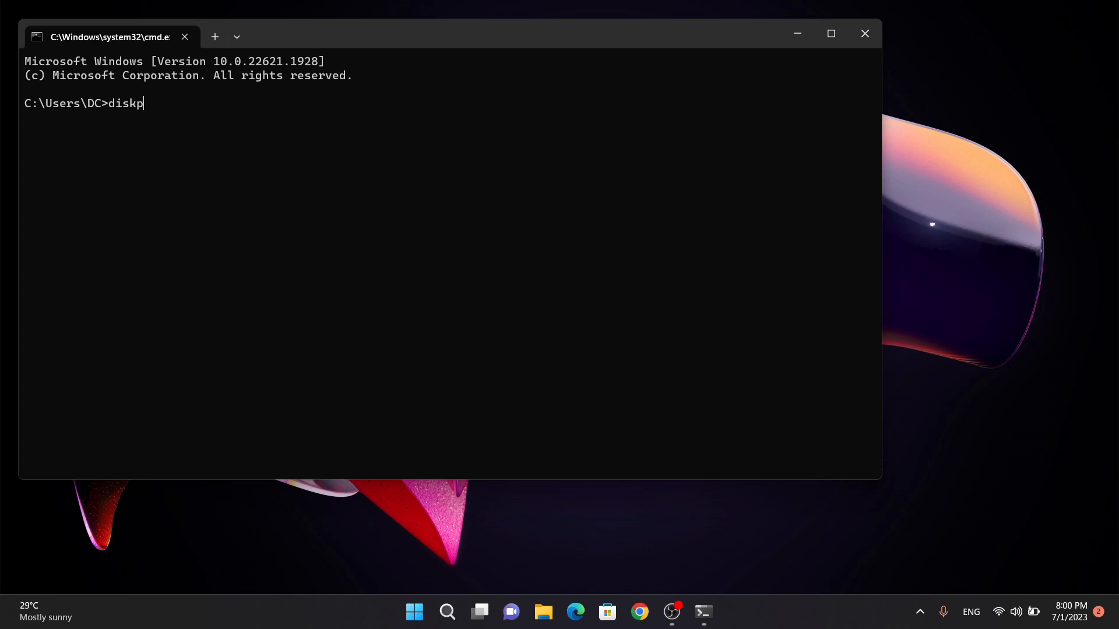
{"action": "type", "text": "art"}
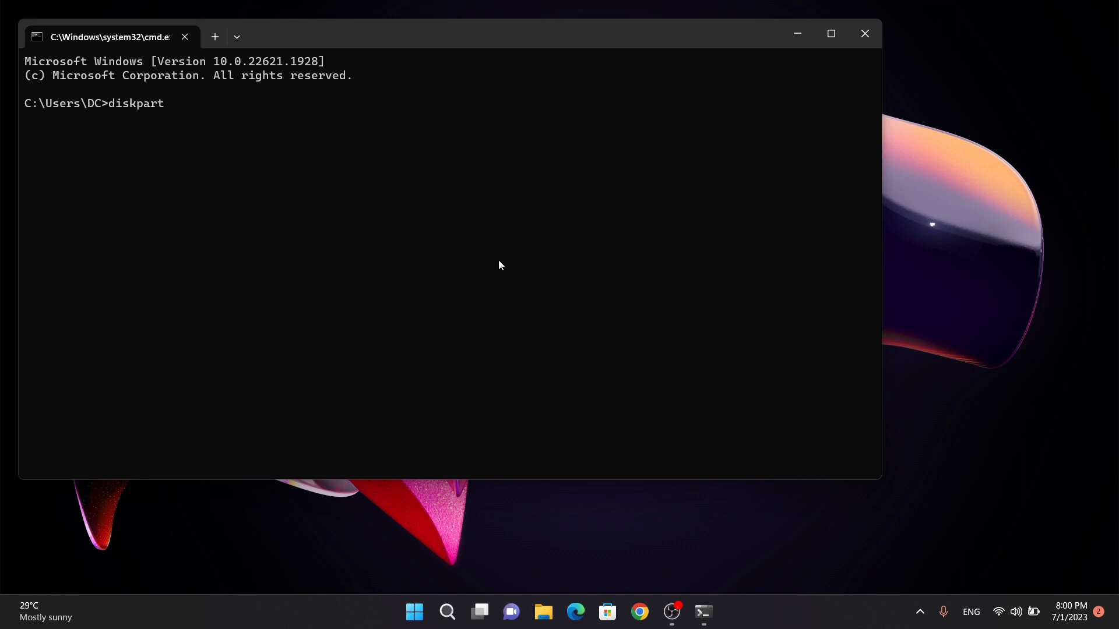
{"action": "key", "text": "Enter"}
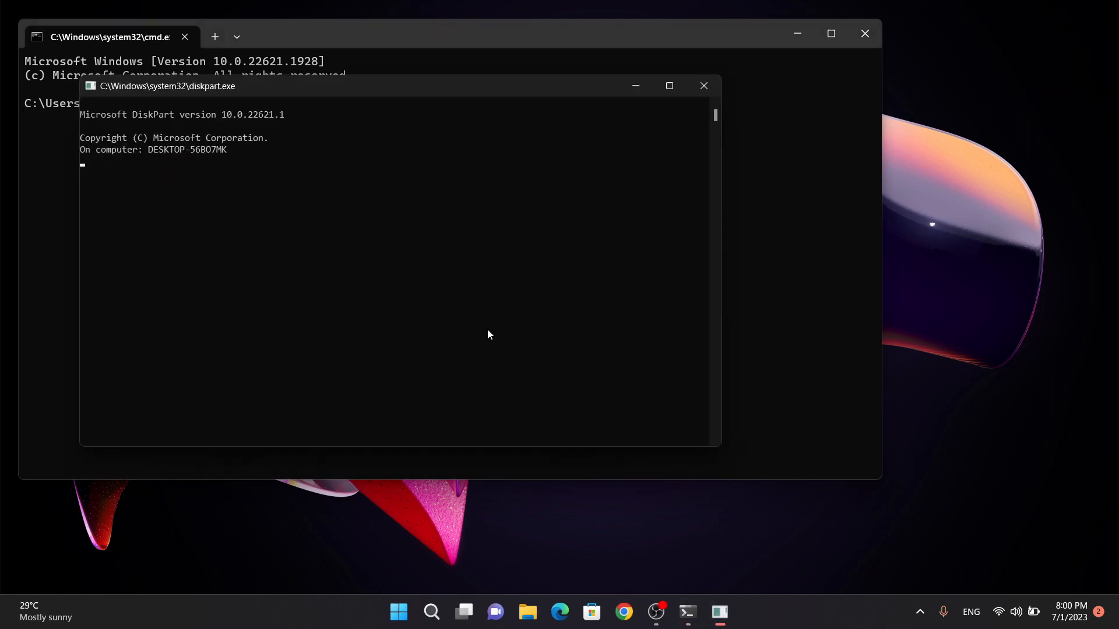
{"action": "left_click", "coordinate": [669, 85]}
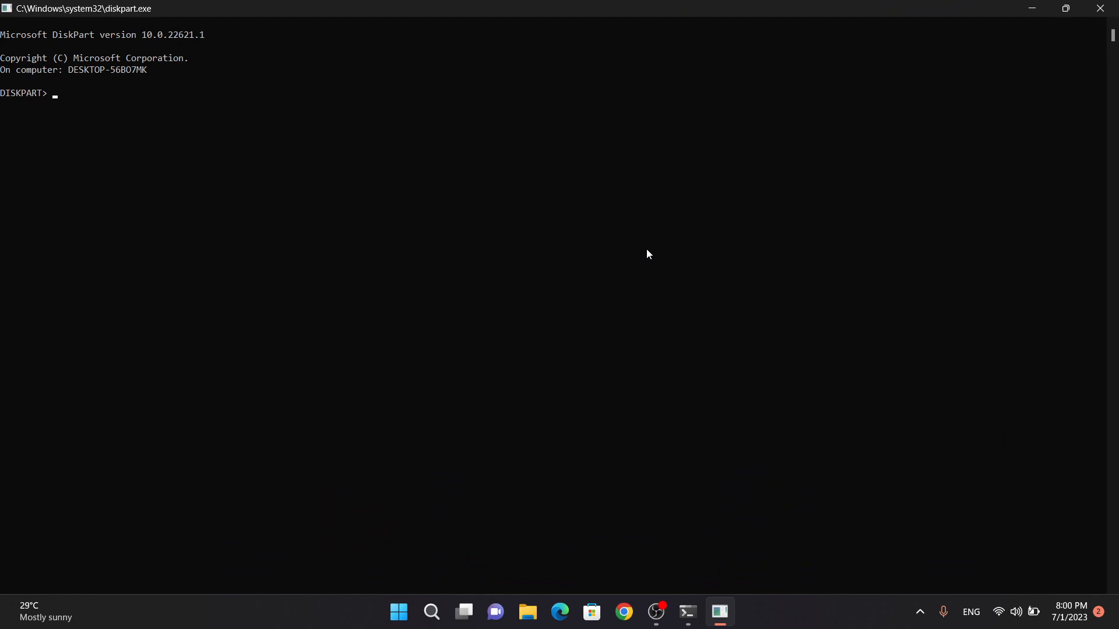
Step: Run 'list disk' and 'select disk 1' to target the 58 GB memory card
{"action": "type", "text": "list disk"}
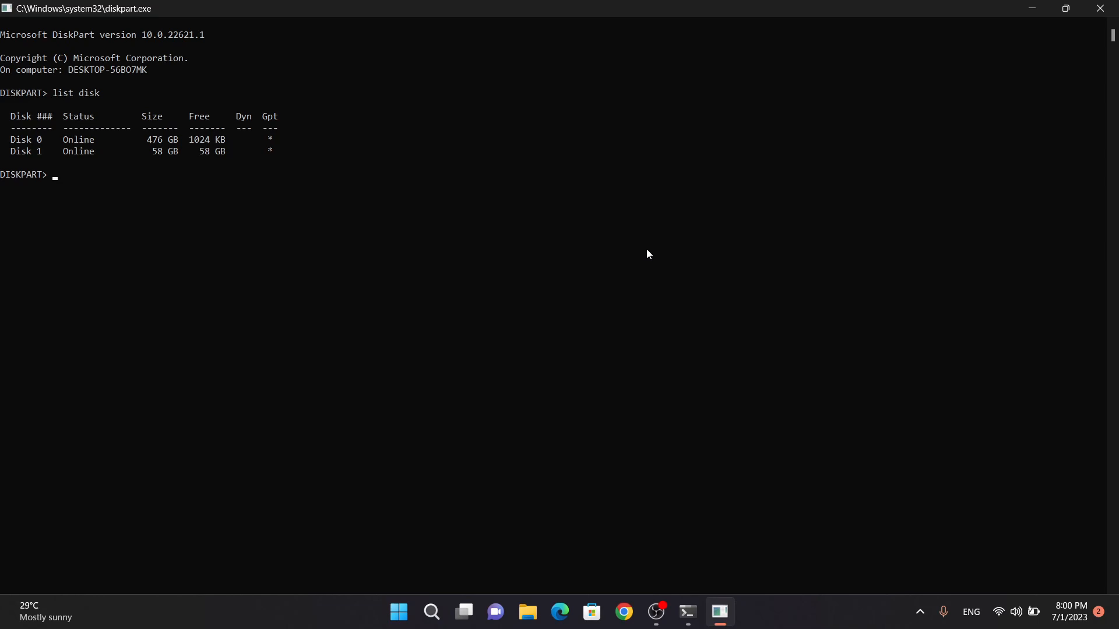
{"action": "type", "text": "select disk 1"}
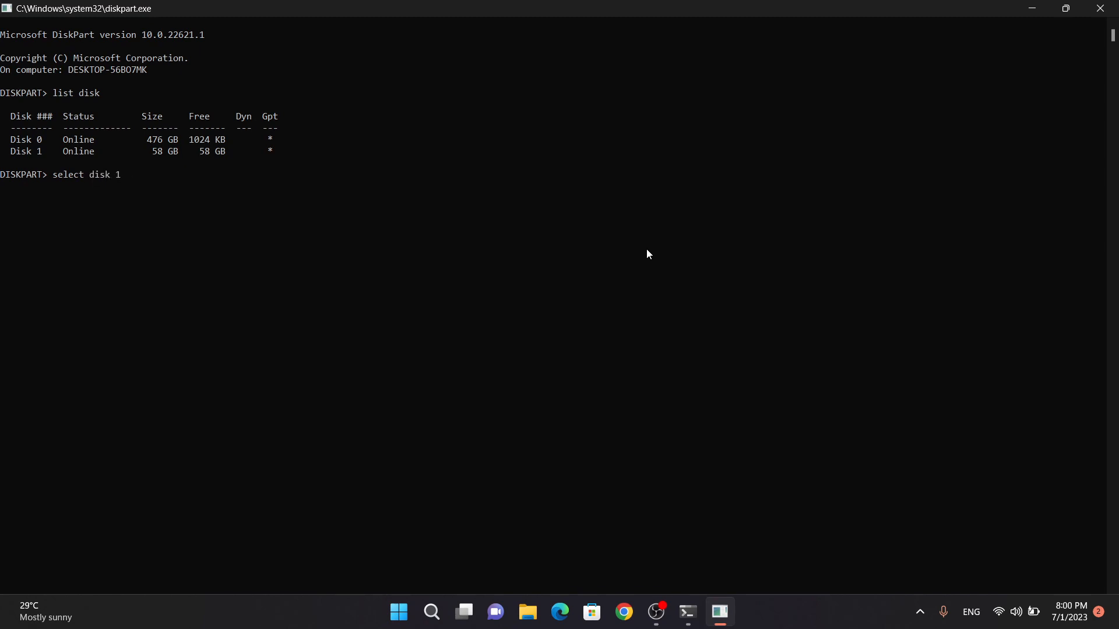
{"action": "mouse_move", "coordinate": [28, 170]}
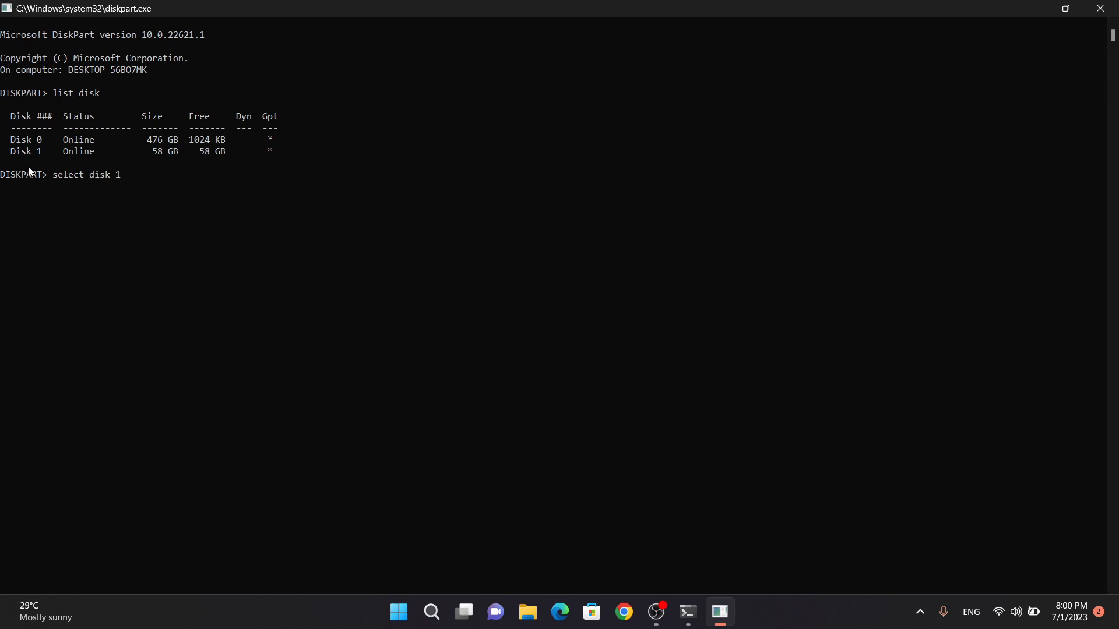
{"action": "mouse_move", "coordinate": [155, 152]}
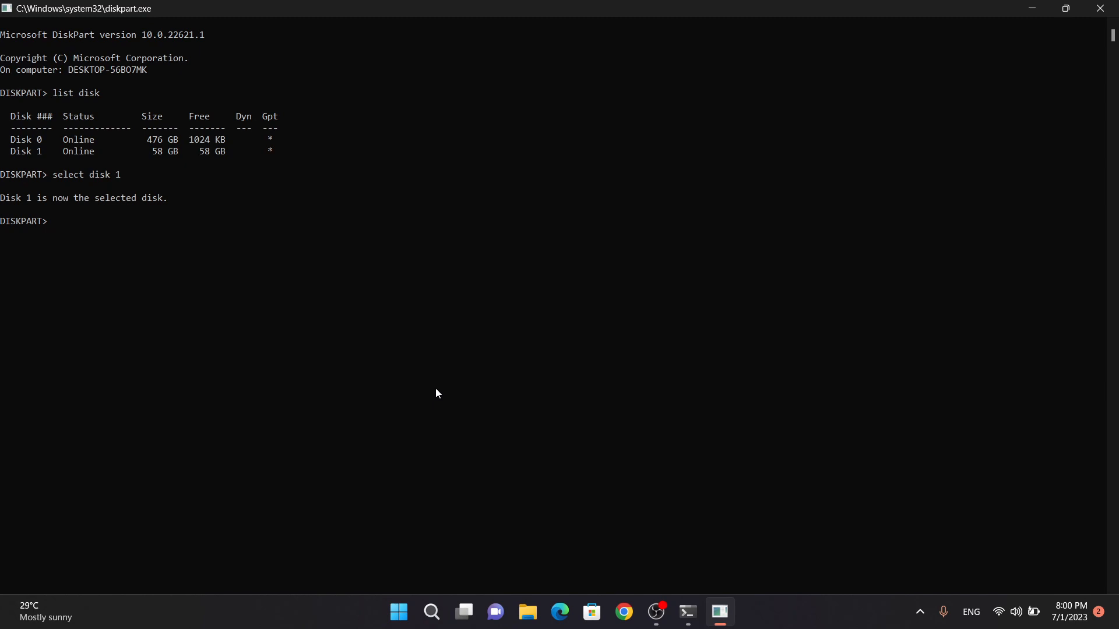
Step: Clean Disk 1 and create a primary partition on it
{"action": "type", "text": "clean"}
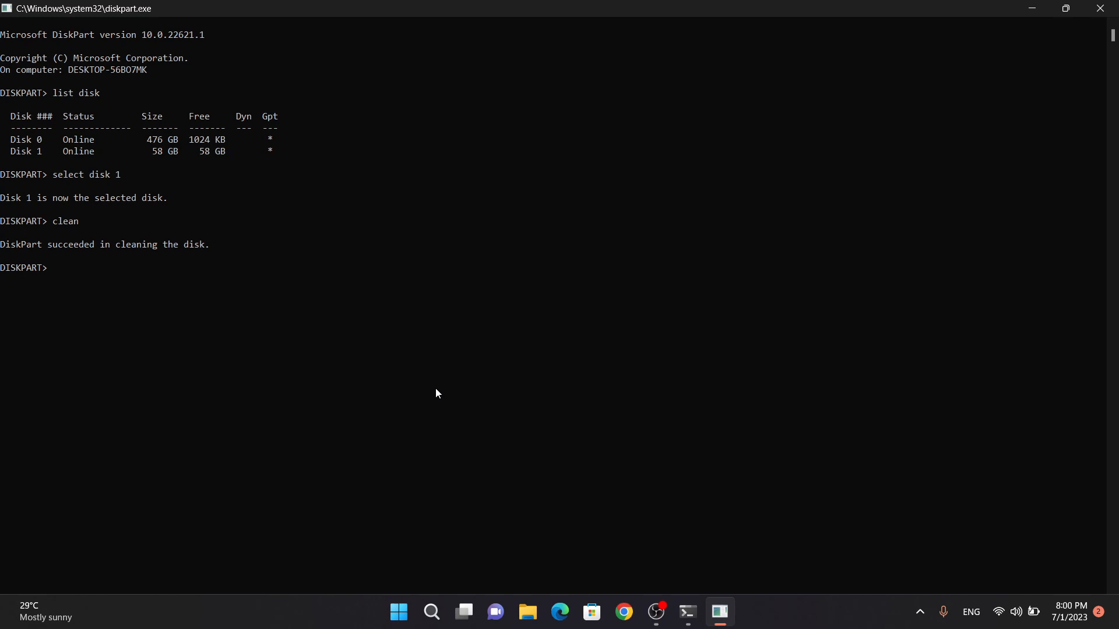
{"action": "type", "text": "creat par"}
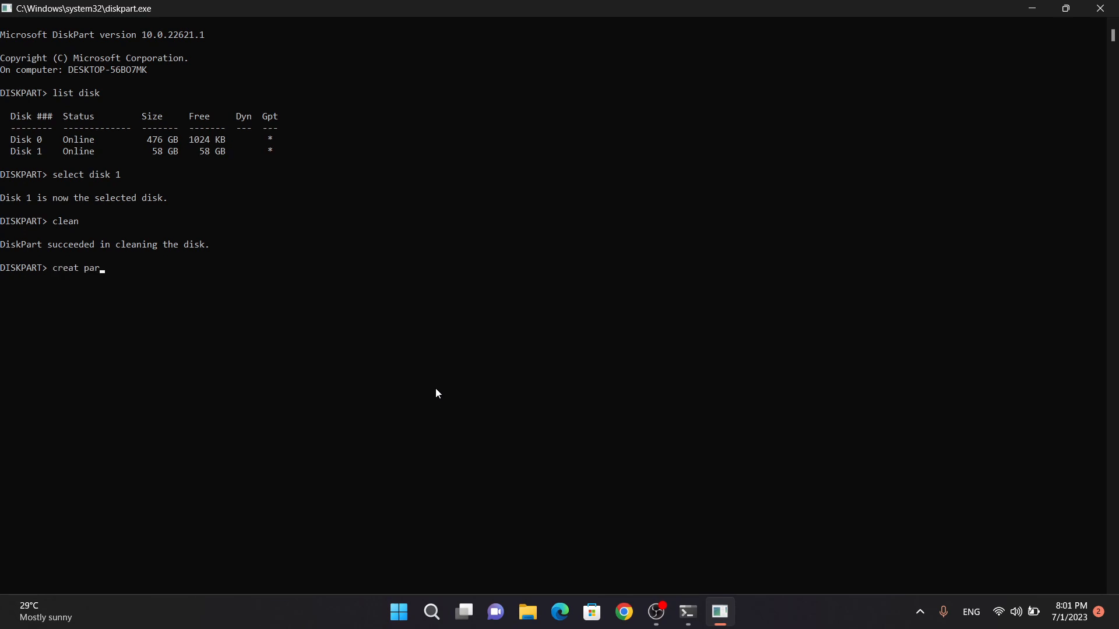
{"action": "type", "text": "tition"}
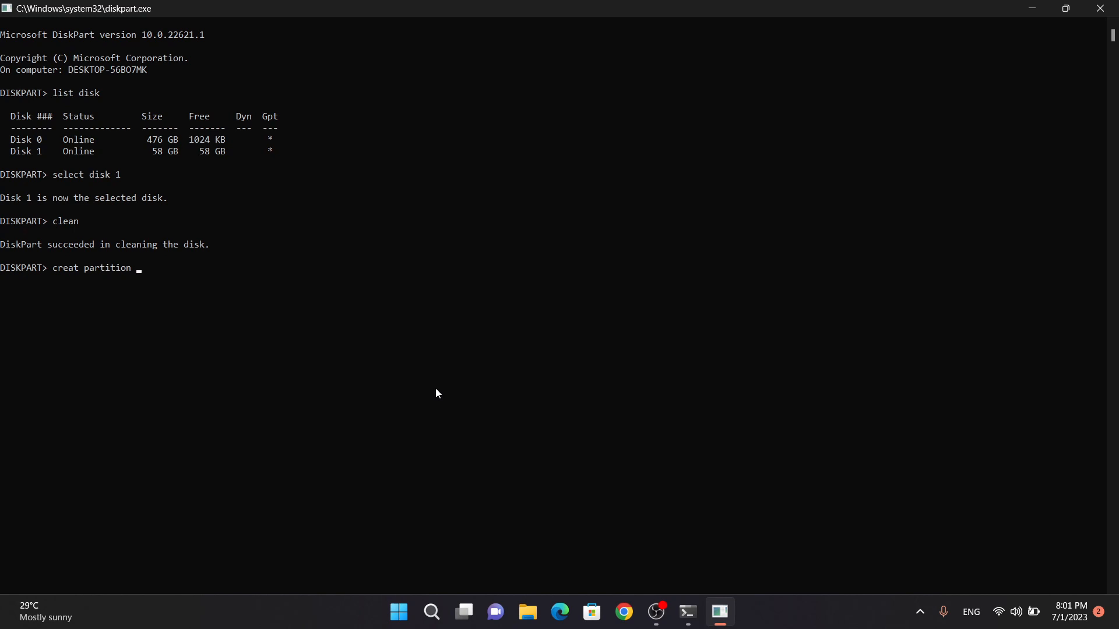
{"action": "type", "text": "prima"}
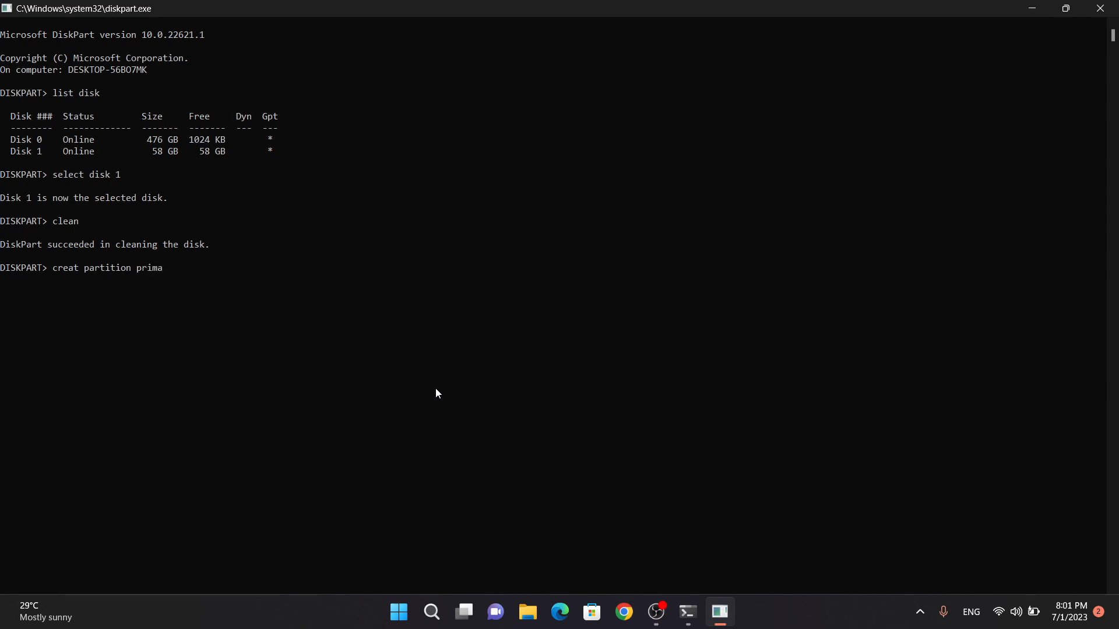
{"action": "type", "text": "y"}
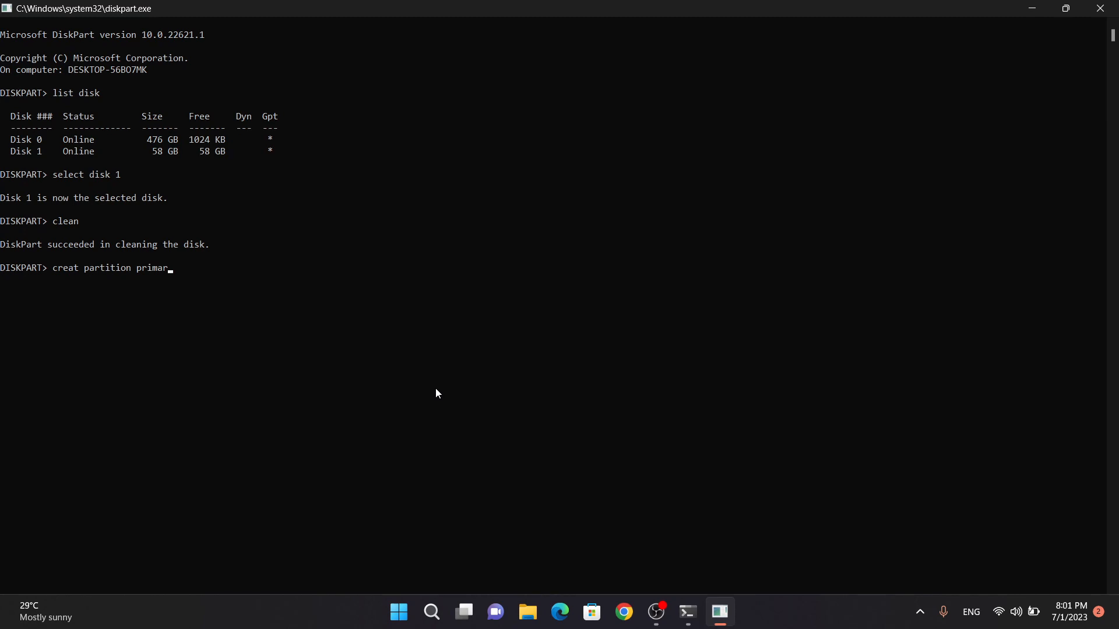
{"action": "type", "text": "y"}
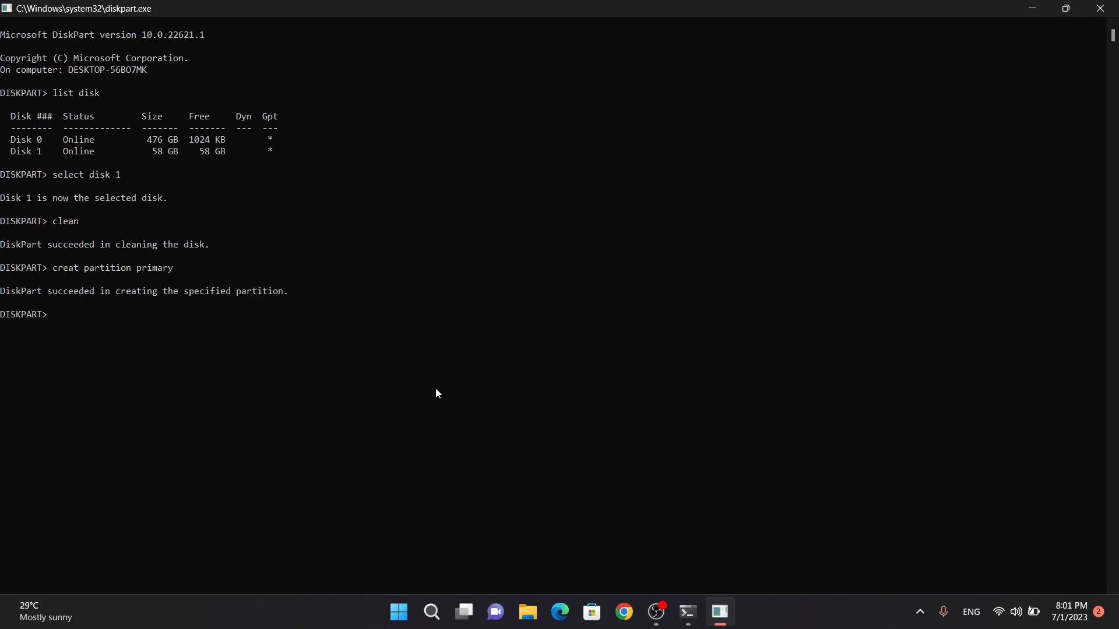
Step: Select partition 1 and mark it as the active partition
{"action": "type", "text": "s"}
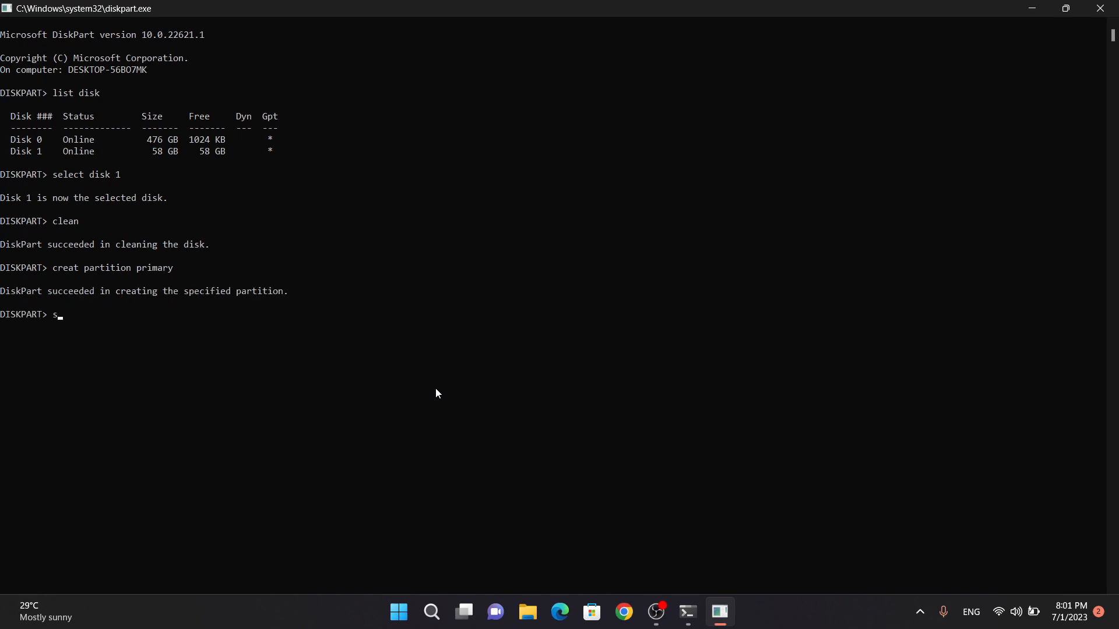
{"action": "type", "text": "elect p"}
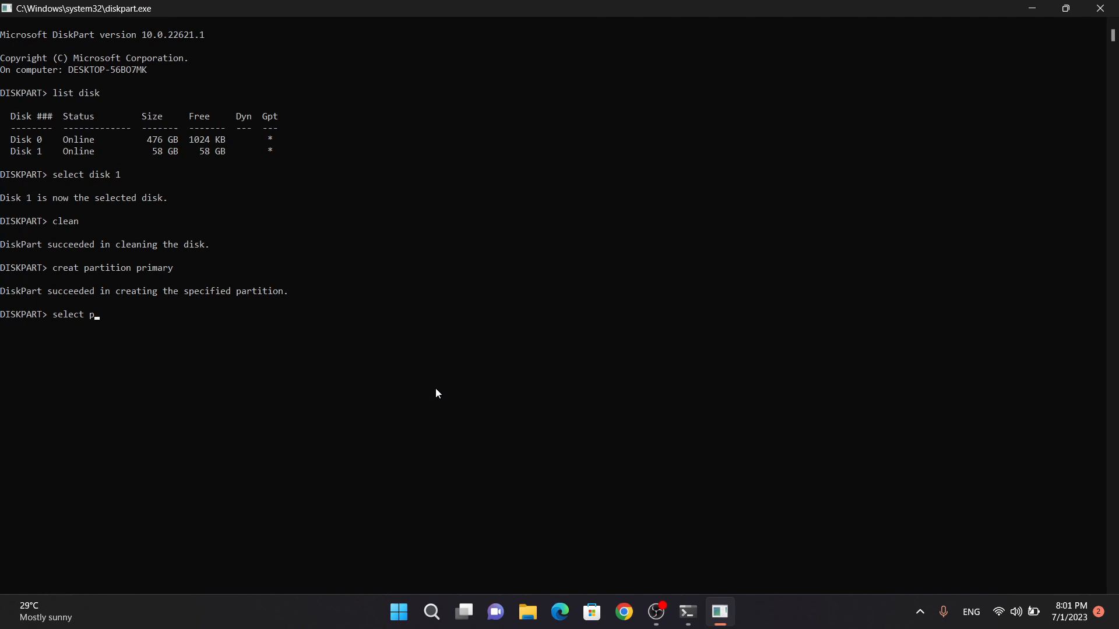
{"action": "type", "text": "artition 1"}
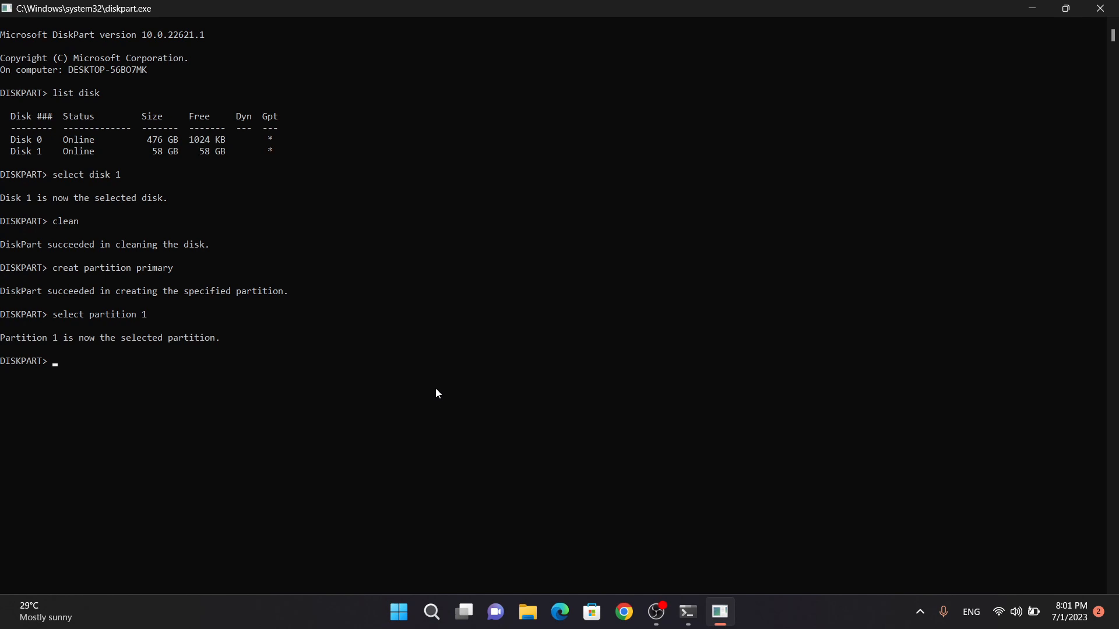
{"action": "type", "text": "active"}
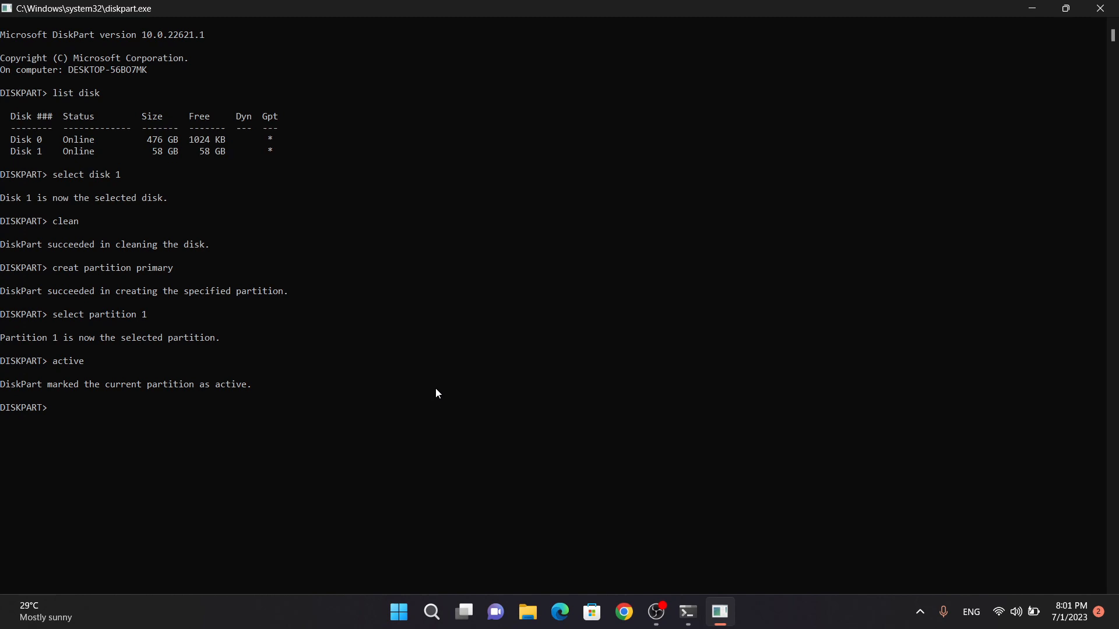
Step: Attempt 'format fs=fat32 quick', which fails because the volume is too big
{"action": "type", "text": "format"}
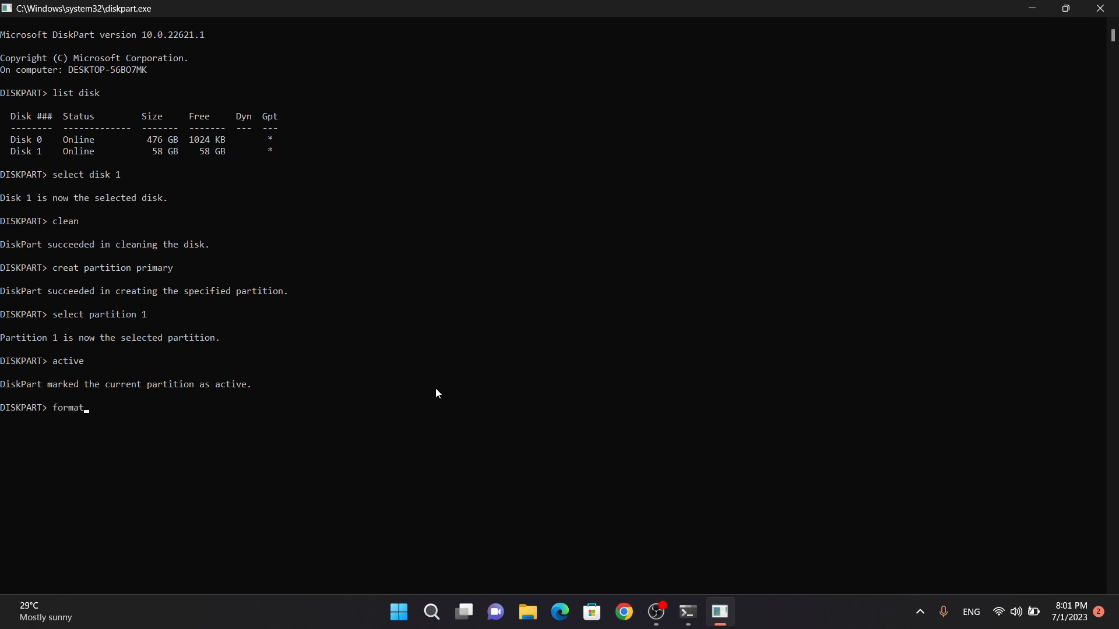
{"action": "type", "text": "fs = fat"}
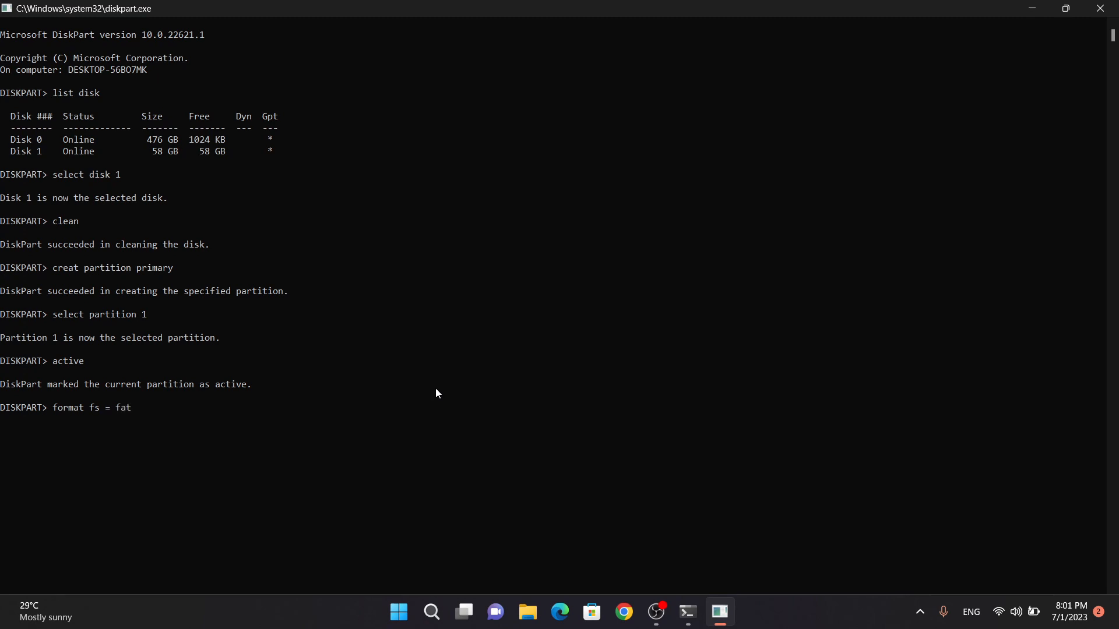
{"action": "type", "text": "32"}
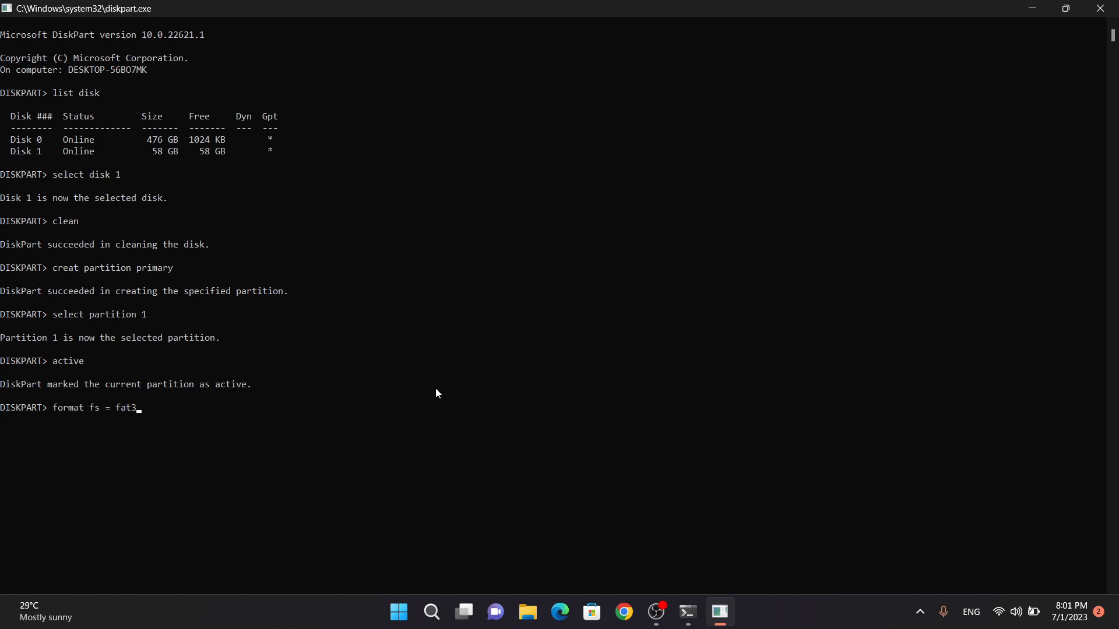
{"action": "type", "text": "2"}
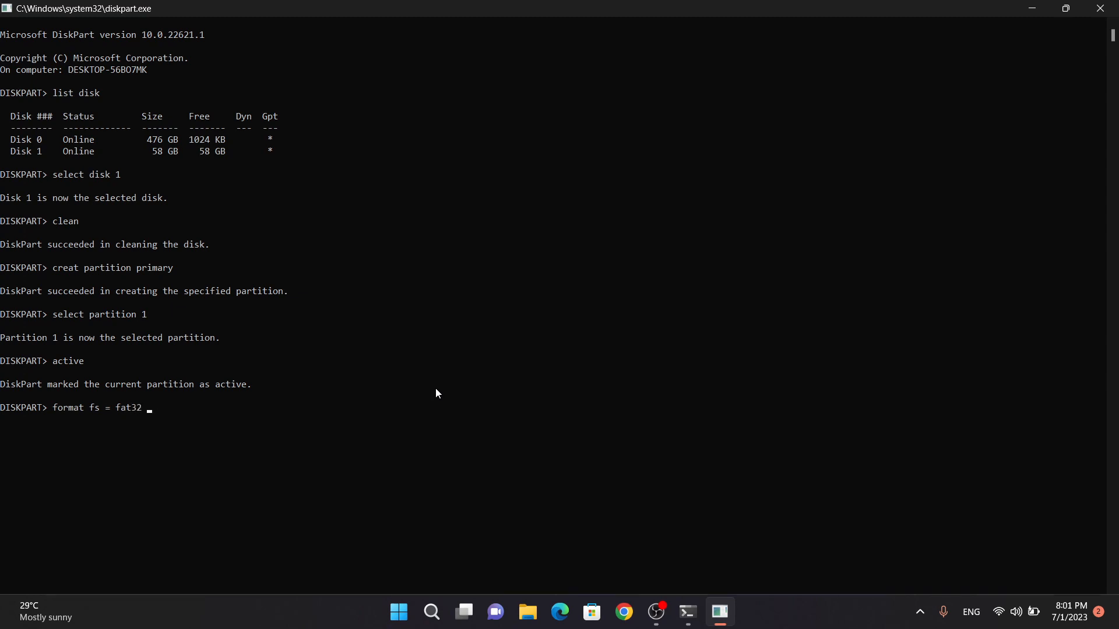
{"action": "type", "text": "quick"}
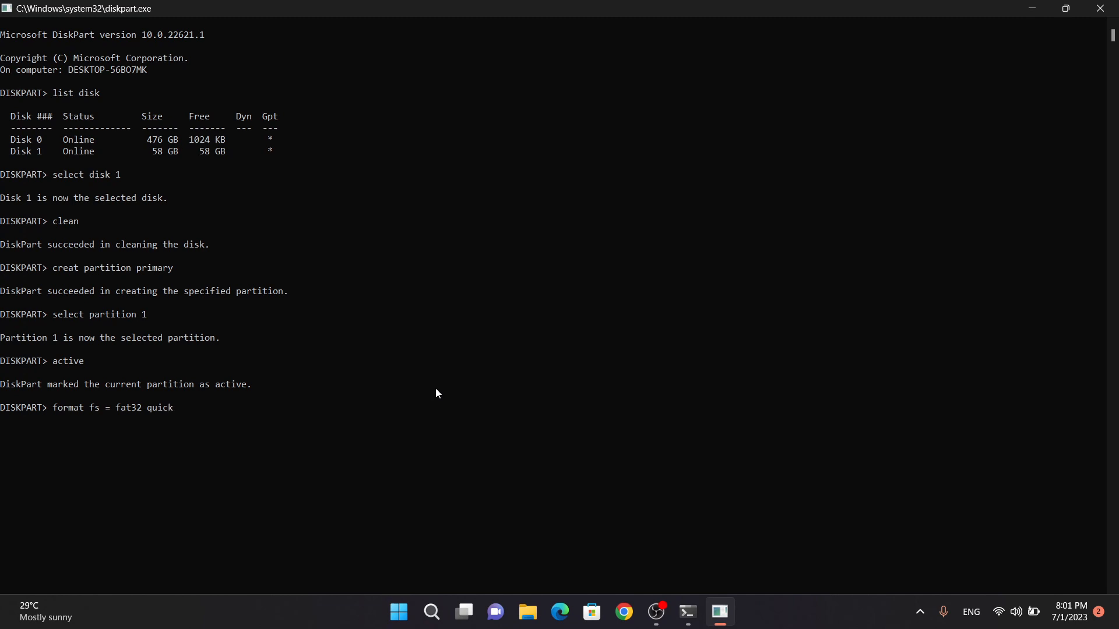
{"action": "key", "text": "enter"}
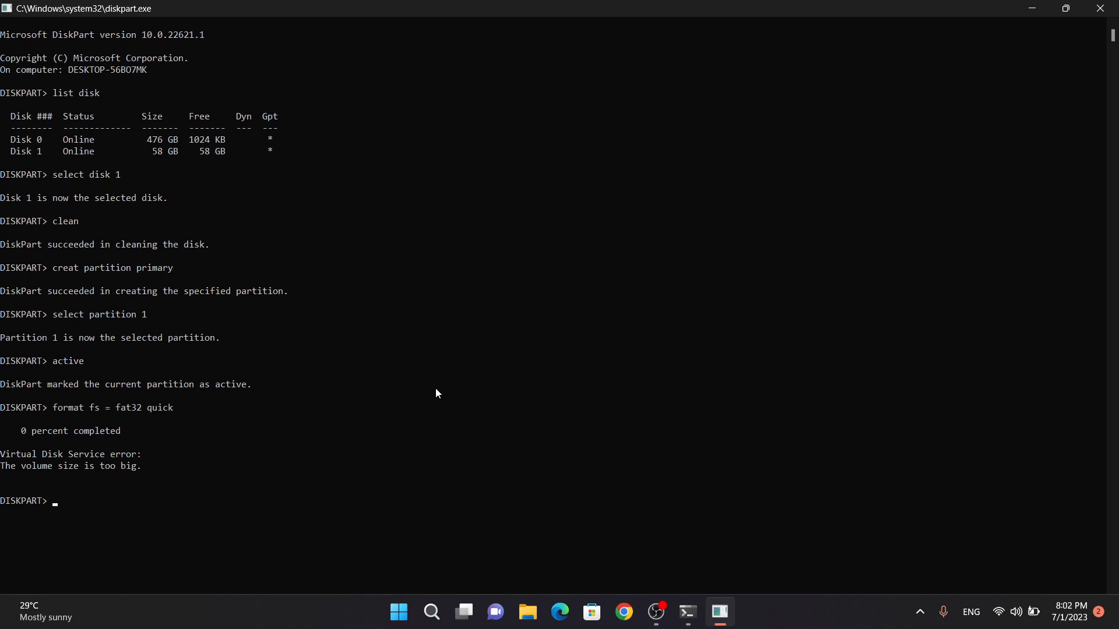
Step: Quick-format the partition as NTFS with 'format fs=ntfs quick'
{"action": "type", "text": "format"}
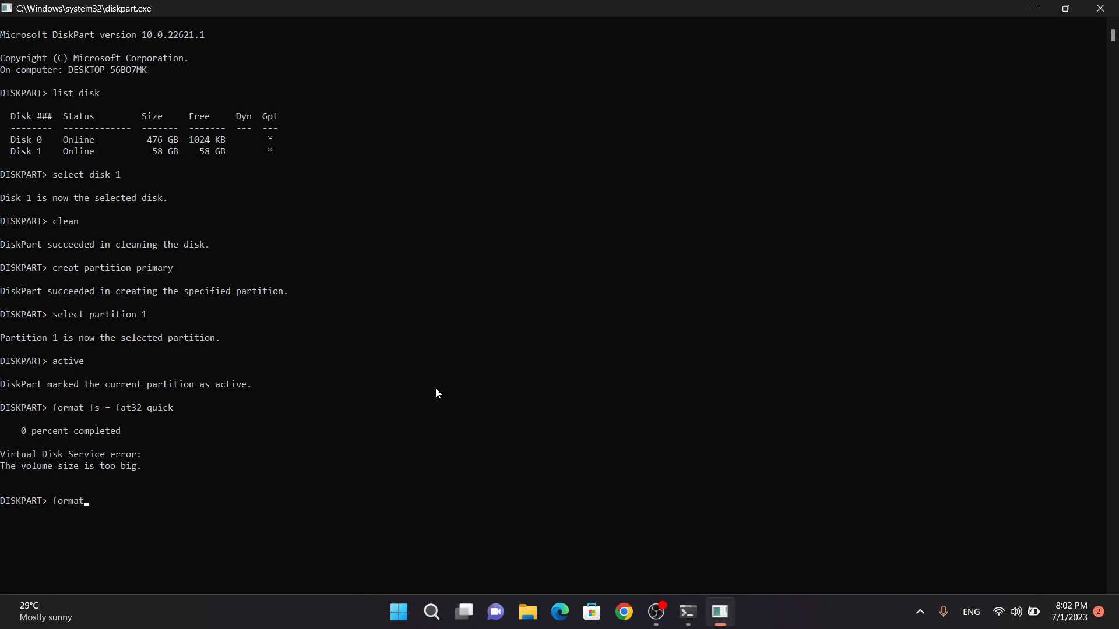
{"action": "type", "text": "fs ="}
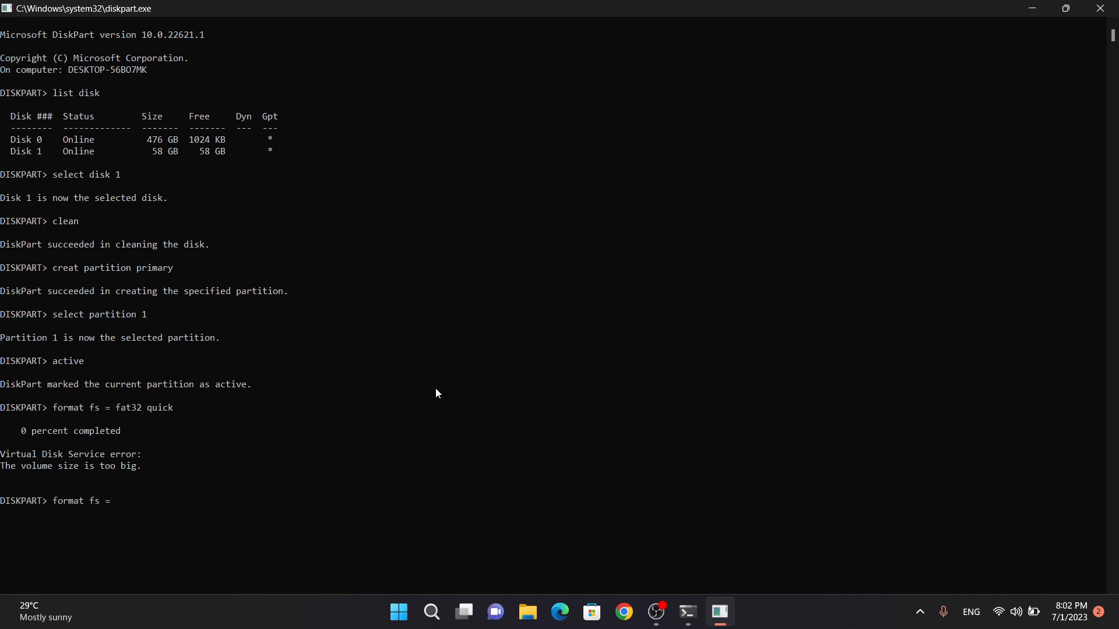
{"action": "type", "text": "ntfs quick"}
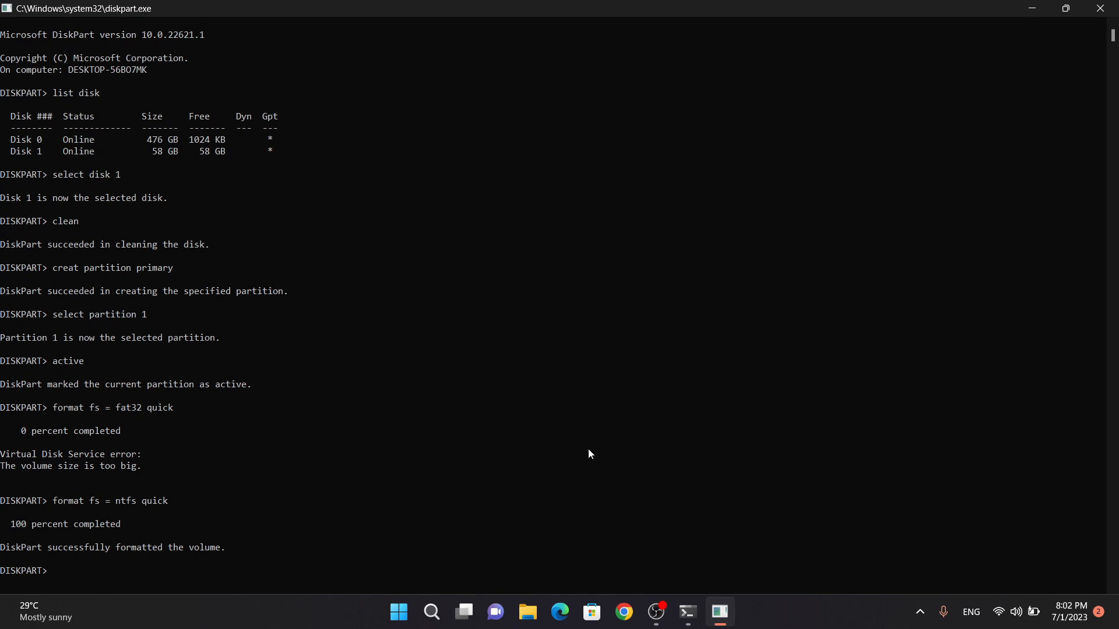
Step: Assign a drive letter to the card and exit DiskPart and Command Prompt
{"action": "type", "text": "assig"}
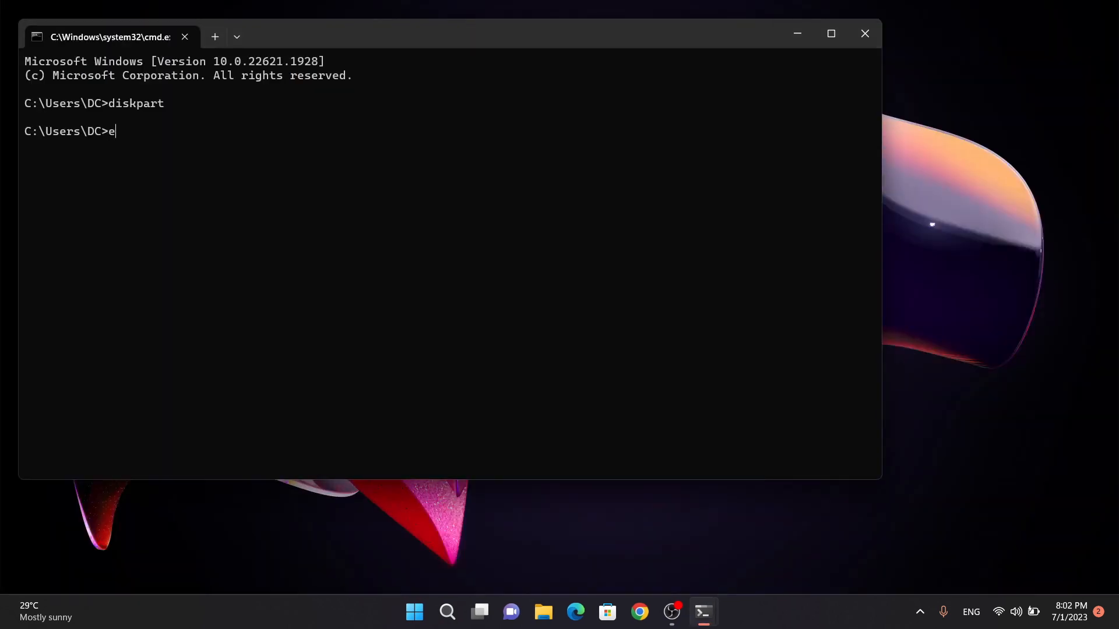
{"action": "type", "text": "xit"}
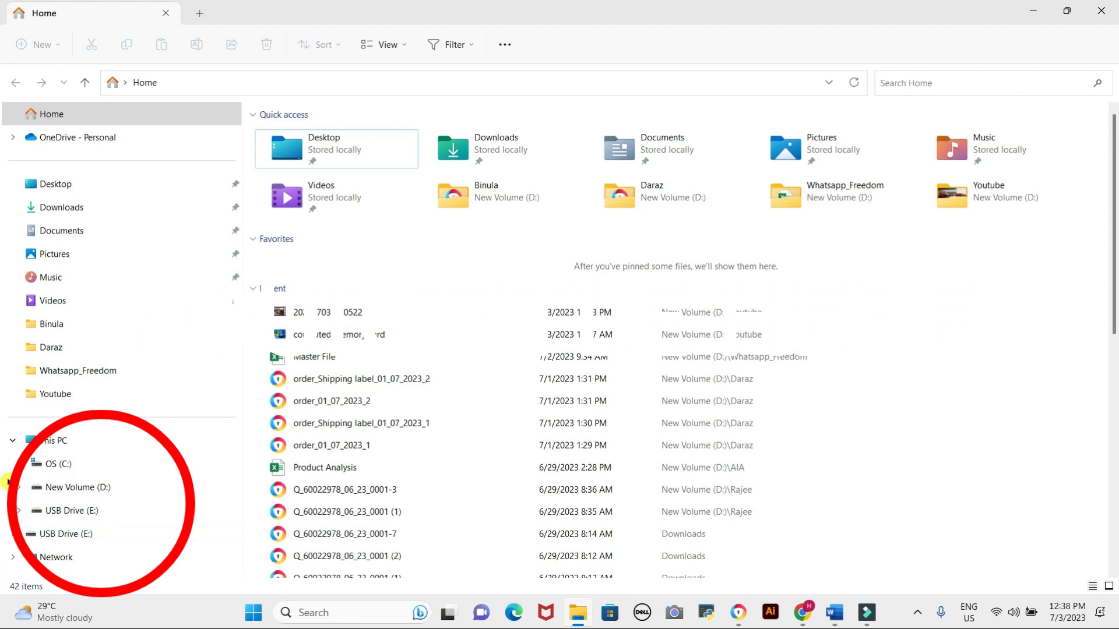
Step: Browse USB Drive (E:) and confirm the reformatted card is empty
{"action": "left_click", "coordinate": [71, 510]}
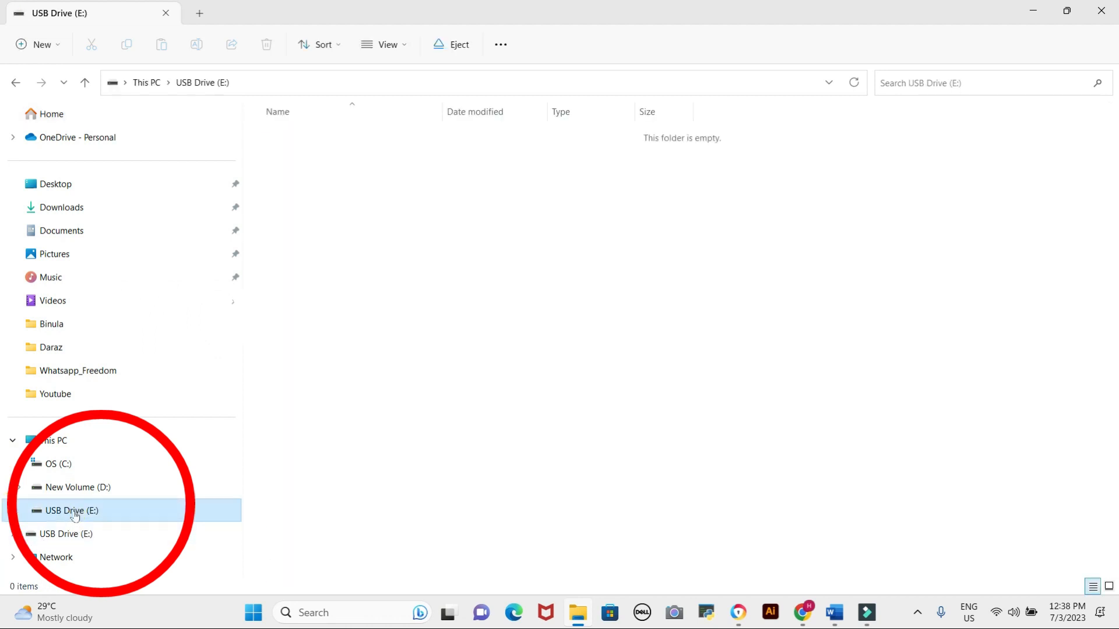
{"action": "left_click", "coordinate": [65, 533]}
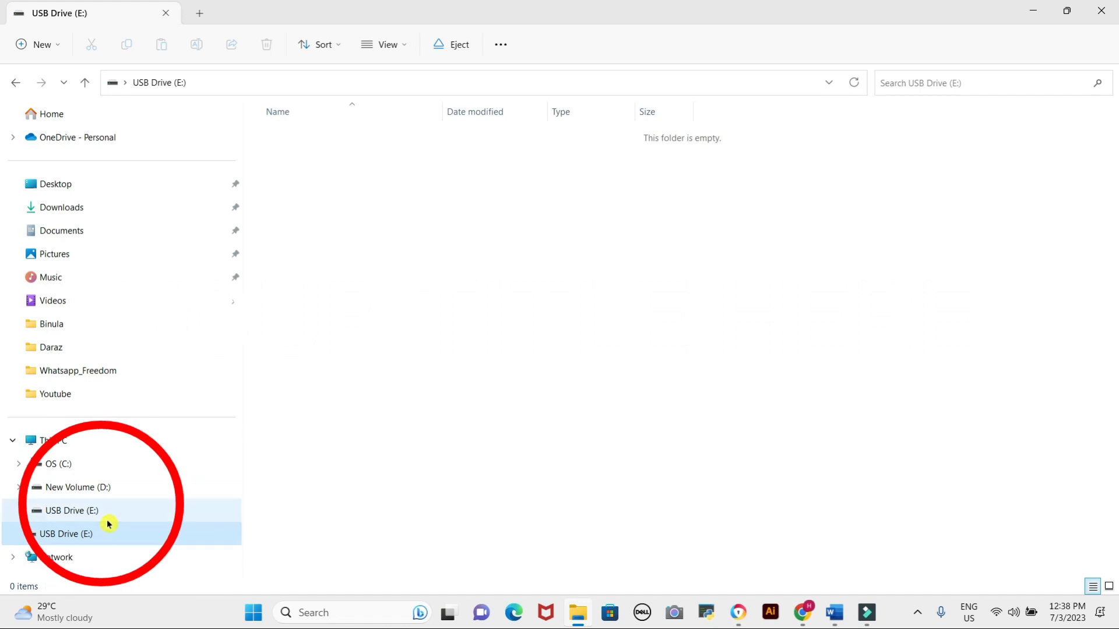
{"action": "left_click", "coordinate": [71, 534]}
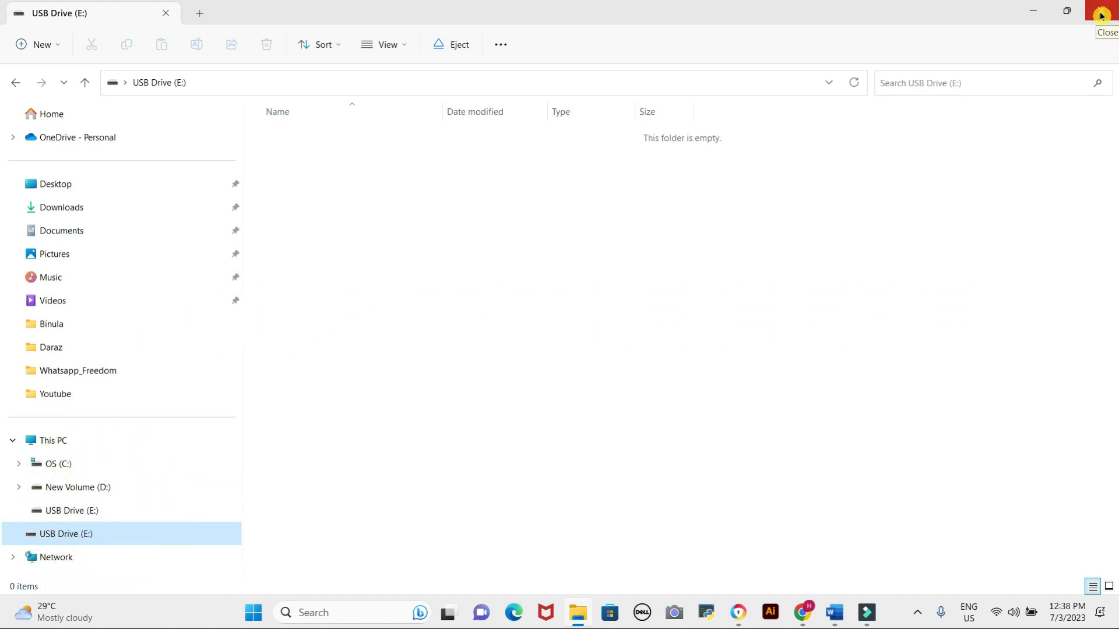